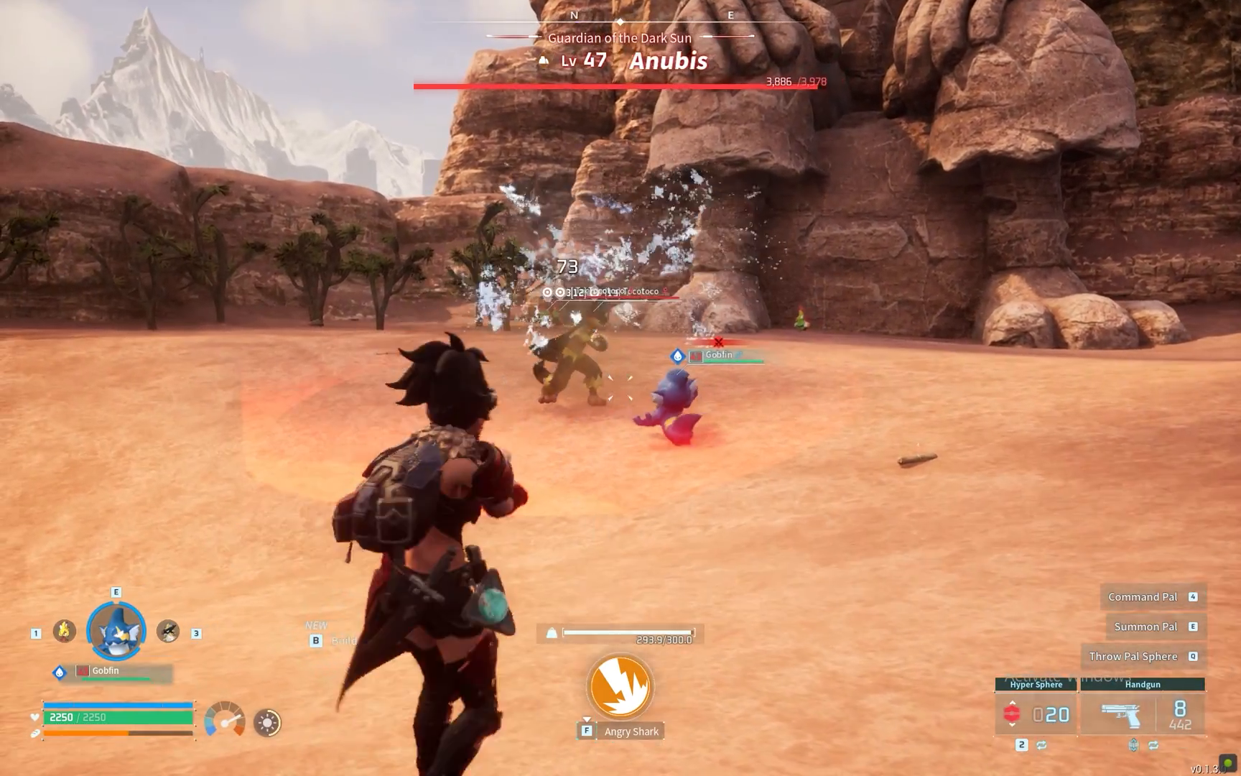
- Launch Palworld and approve the User Account Control prompt, producing the descriptor file error
left_click(621, 388)
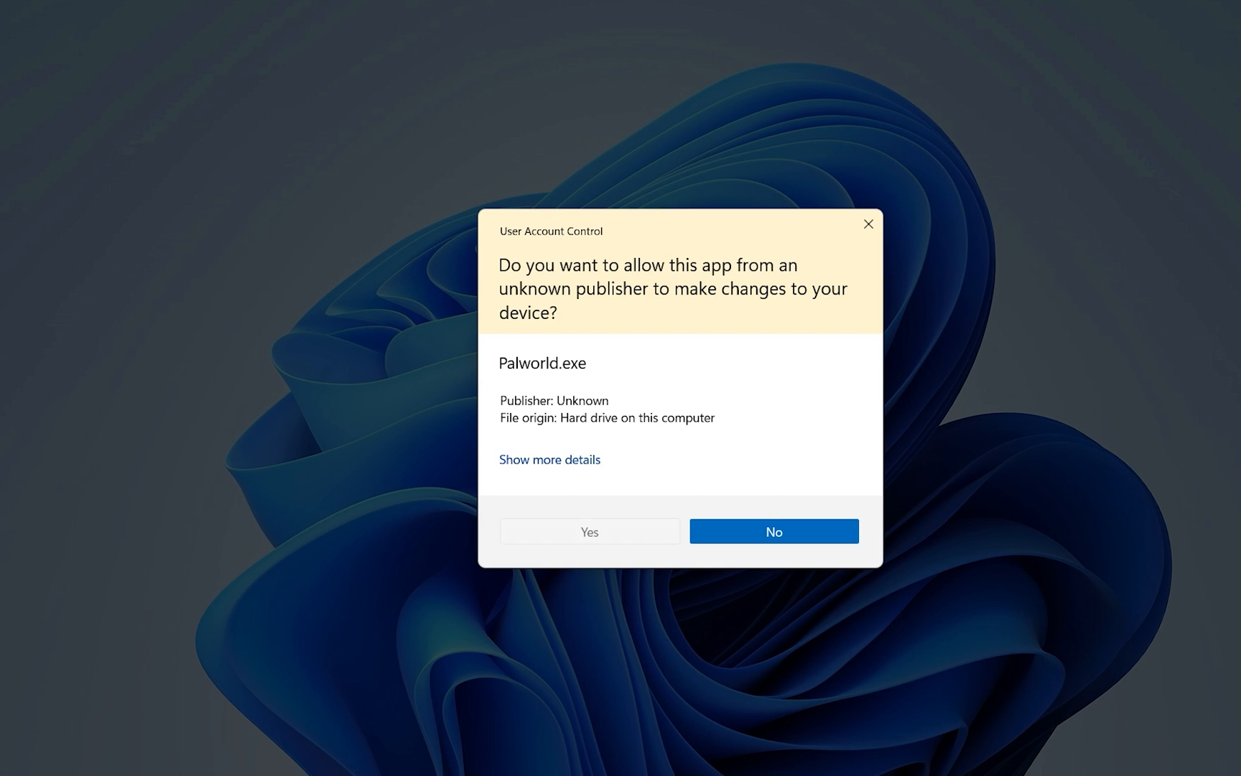
left_click(589, 530)
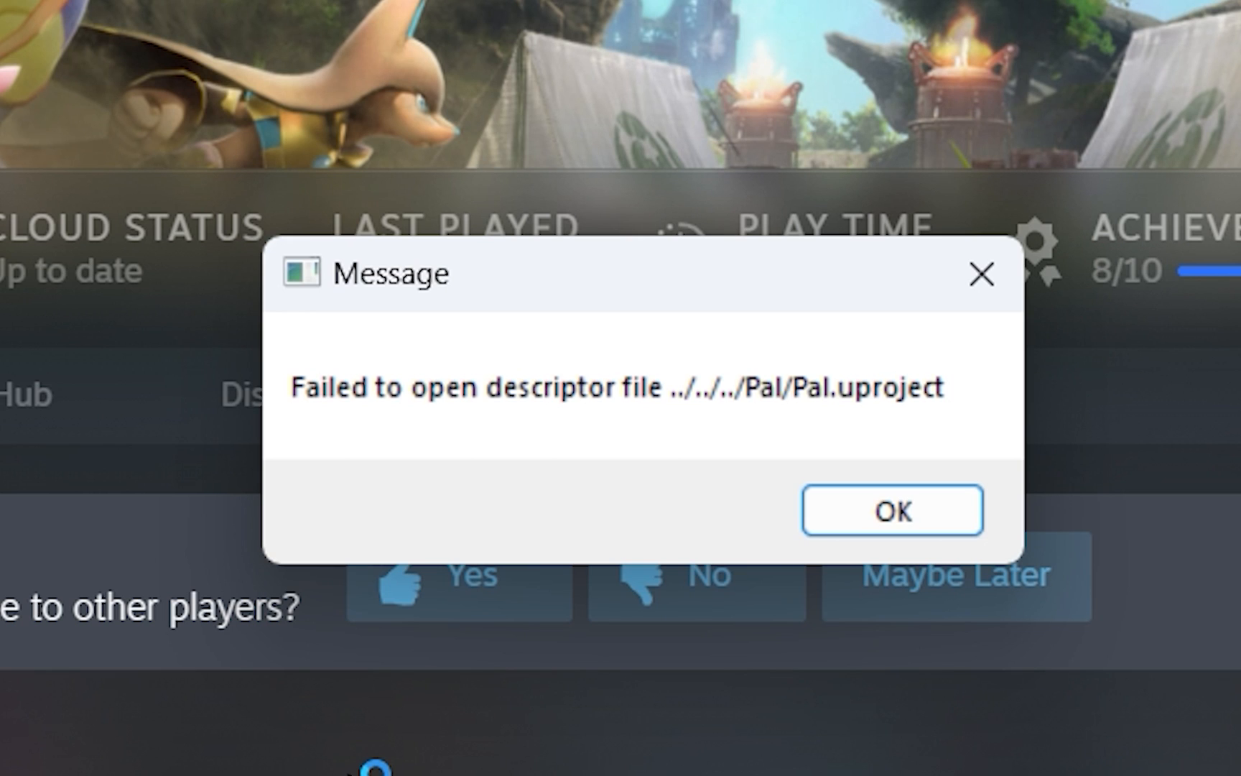
mouse_move(230, 625)
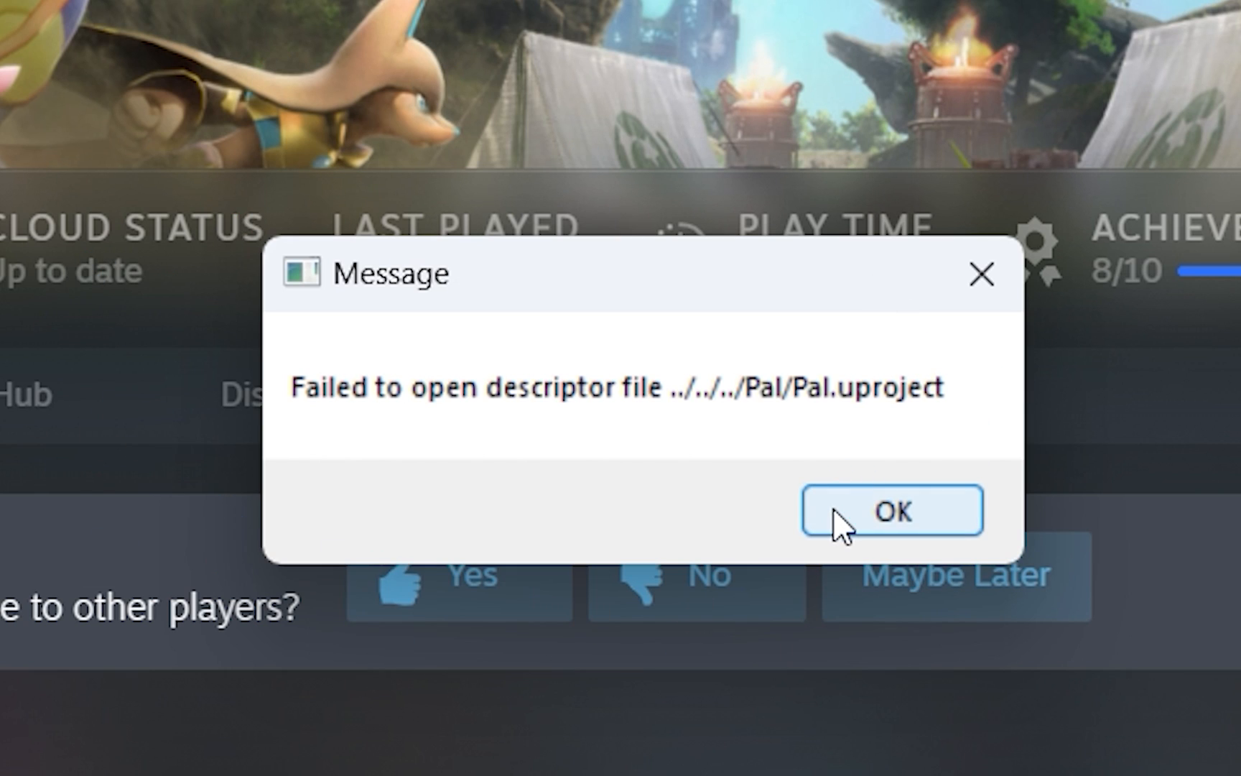
- Dismiss the descriptor file error and stop the stuck Palworld launch
left_click(891, 511)
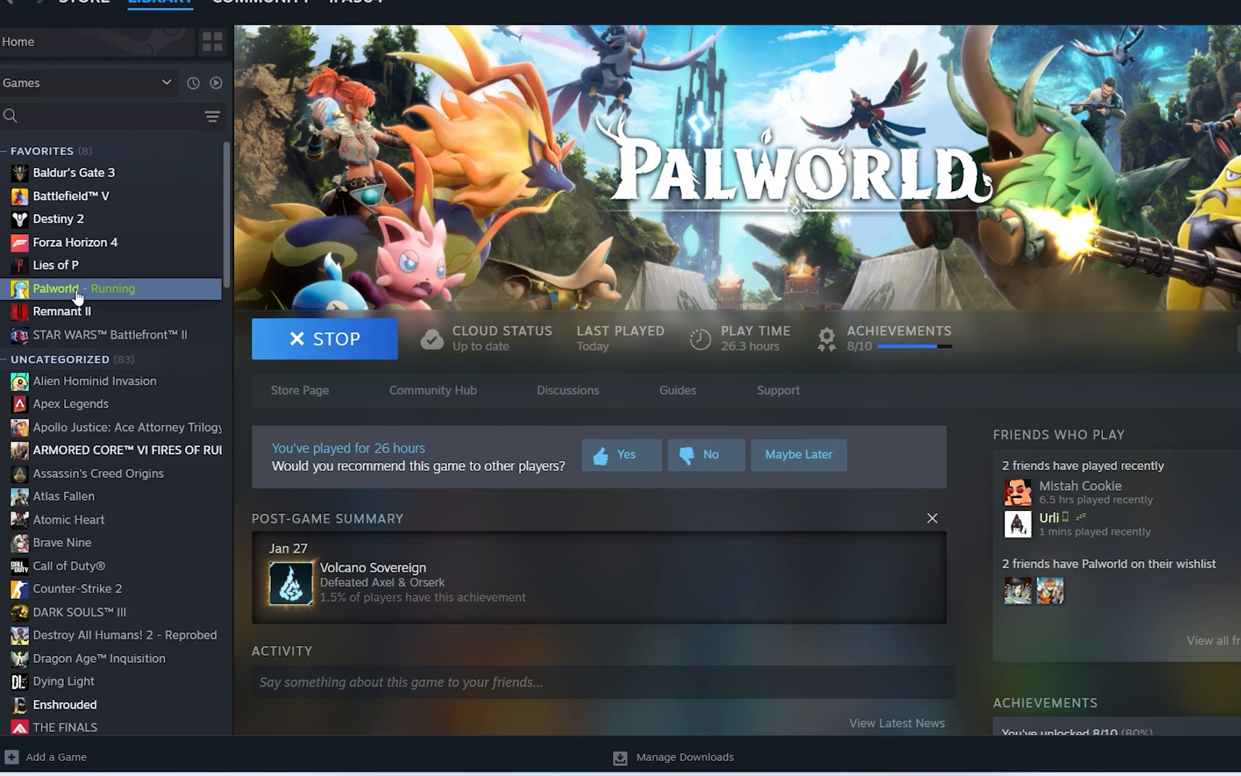
left_click(324, 338)
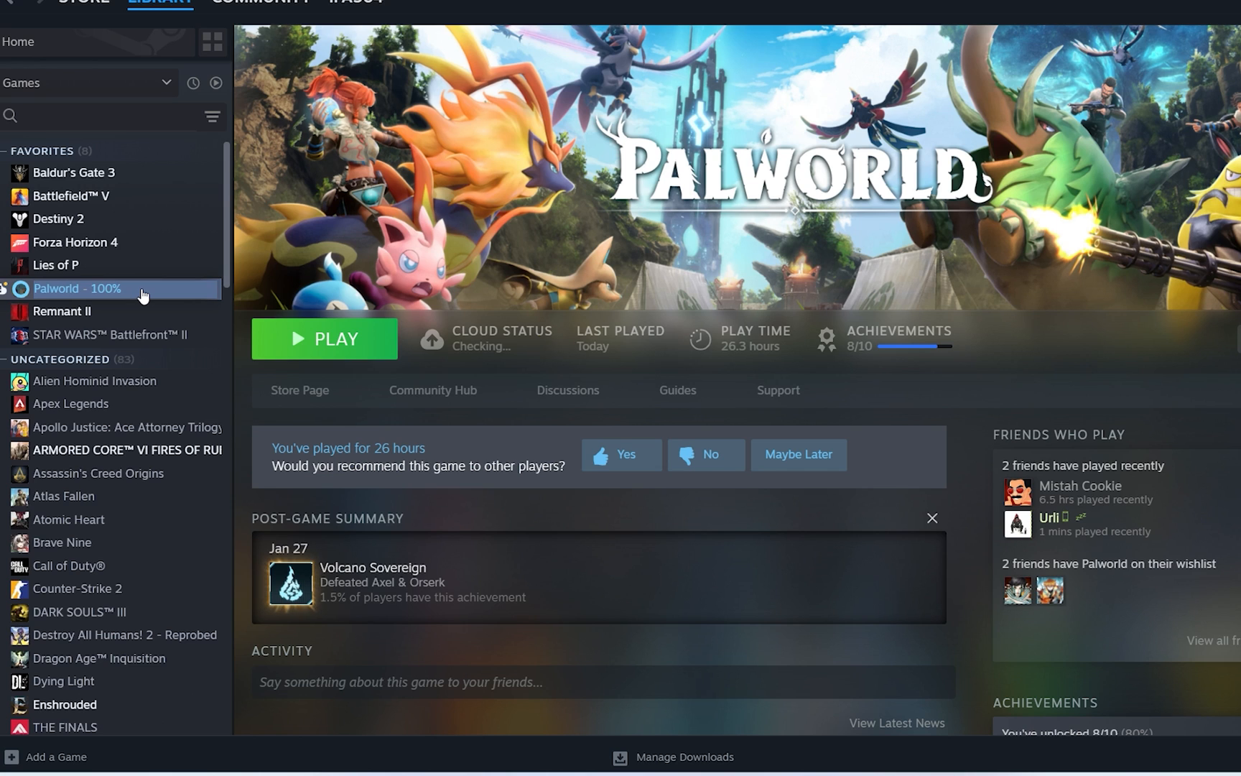
- Verify integrity of Palworld's game files from Properties > Installed Files
right_click(77, 288)
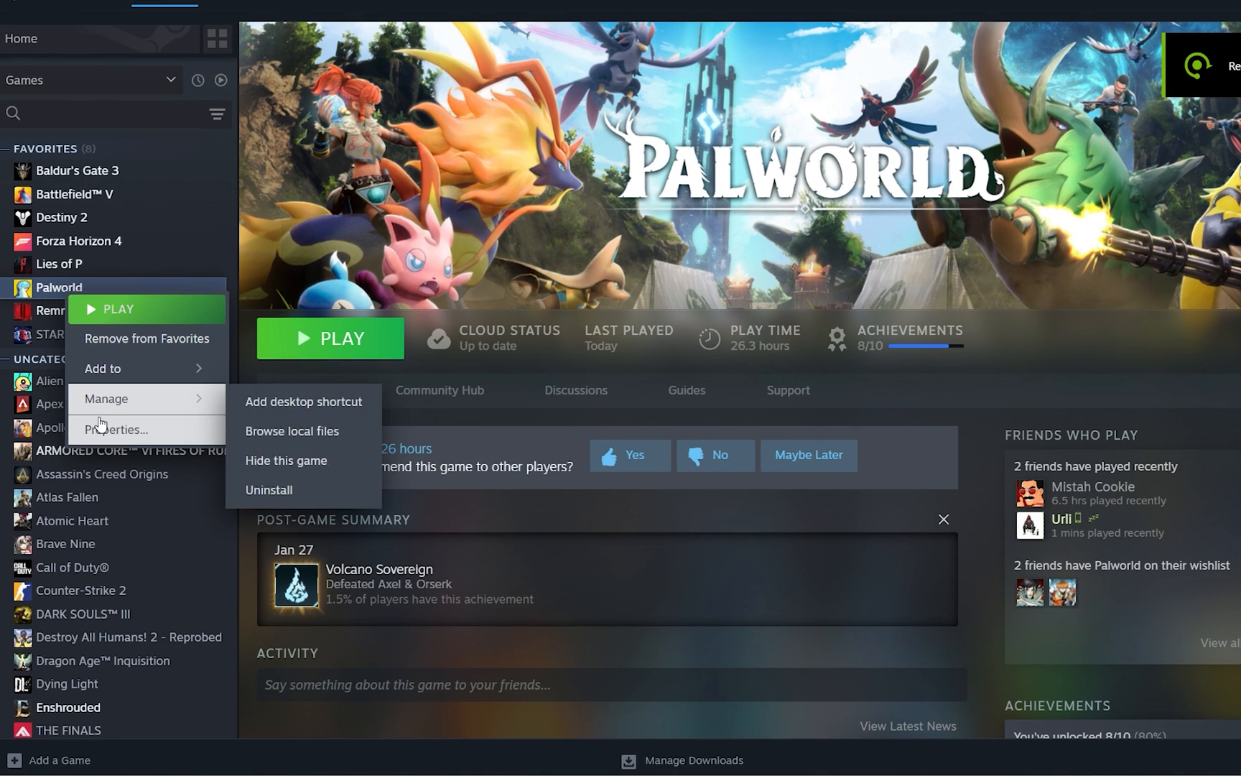
left_click(121, 429)
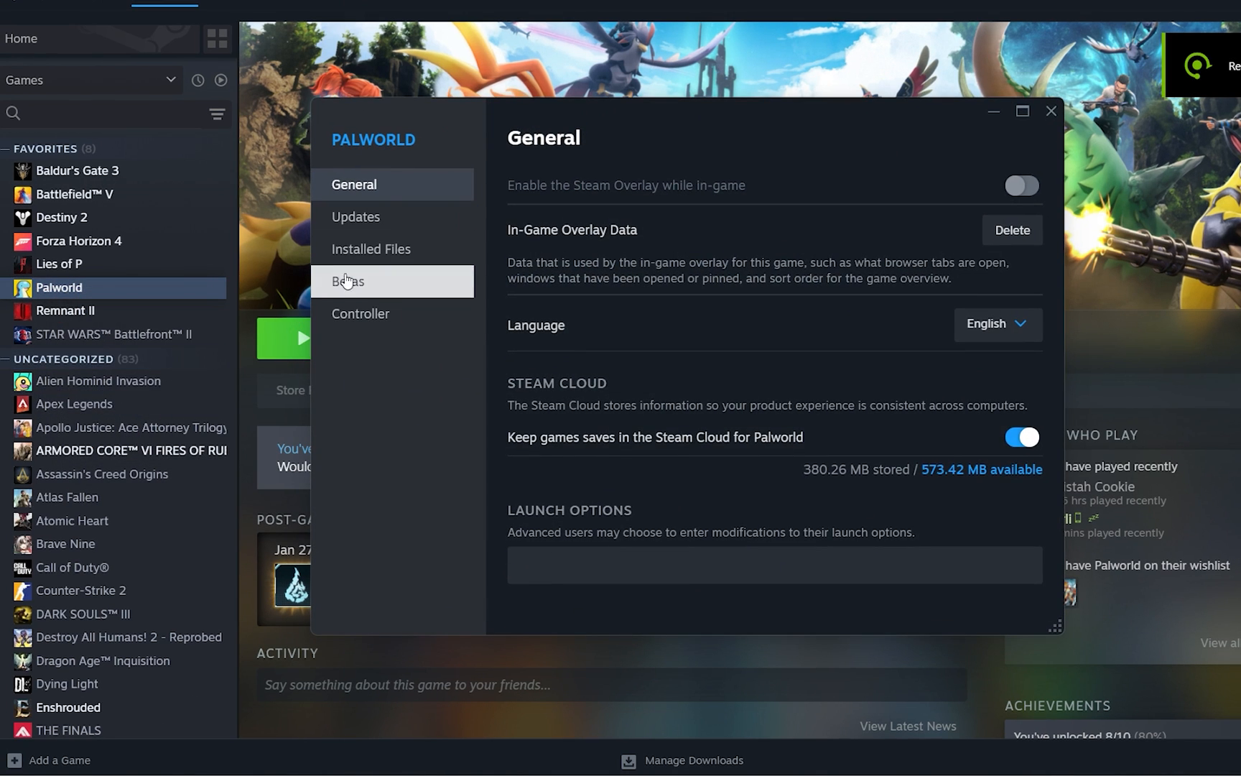
left_click(370, 248)
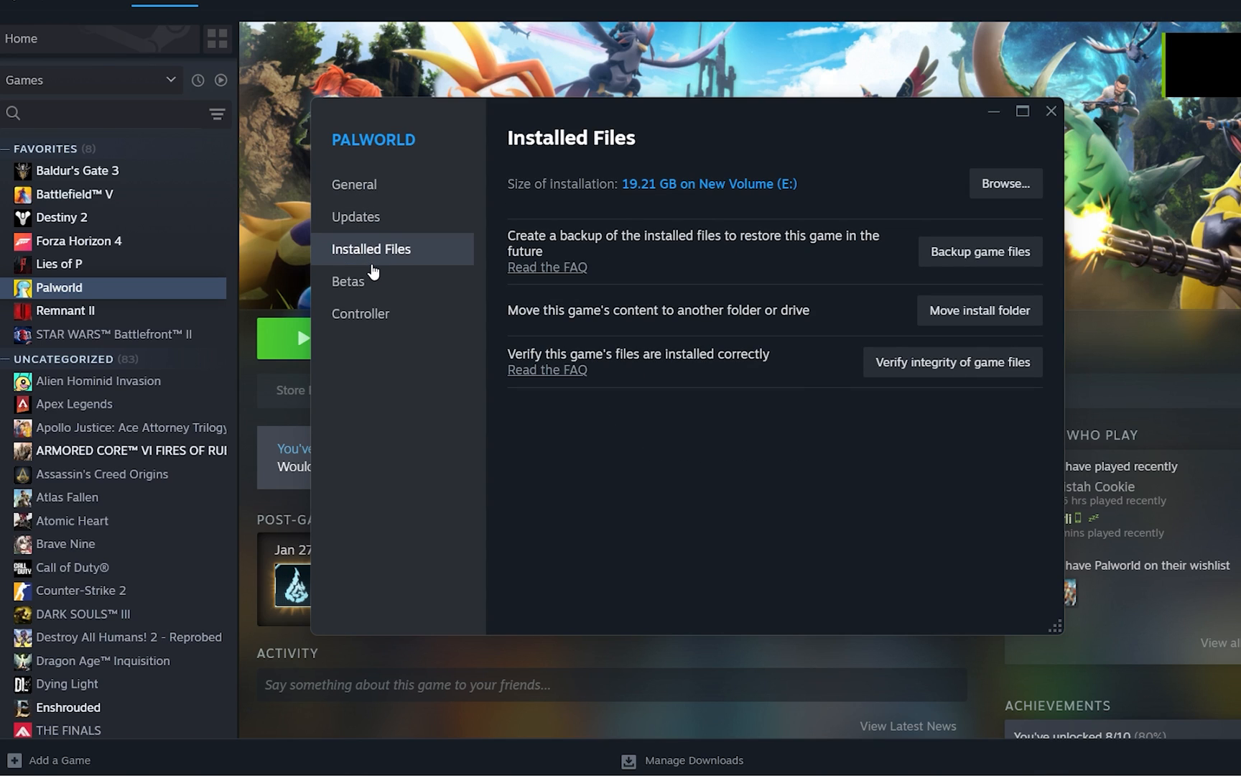
left_click(952, 362)
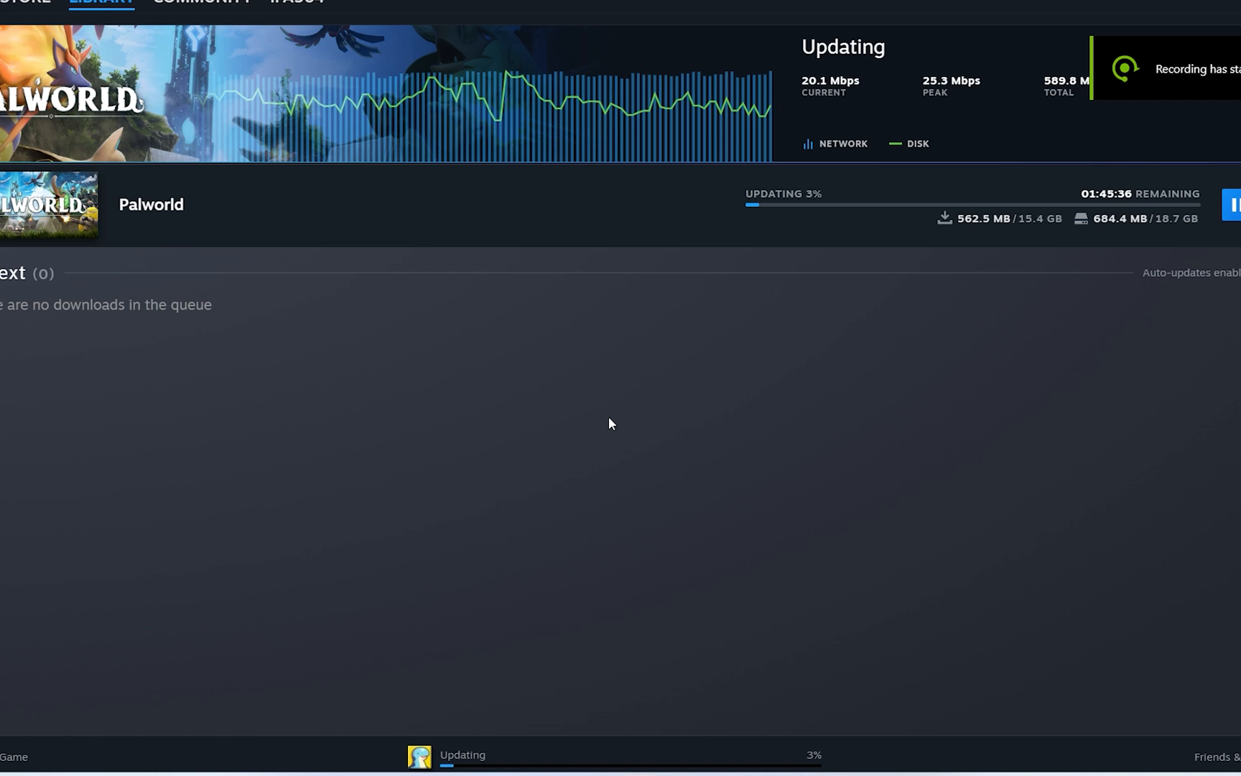
- View Palworld's update status on its library page, then open the Downloads progress view
left_click(100, 2)
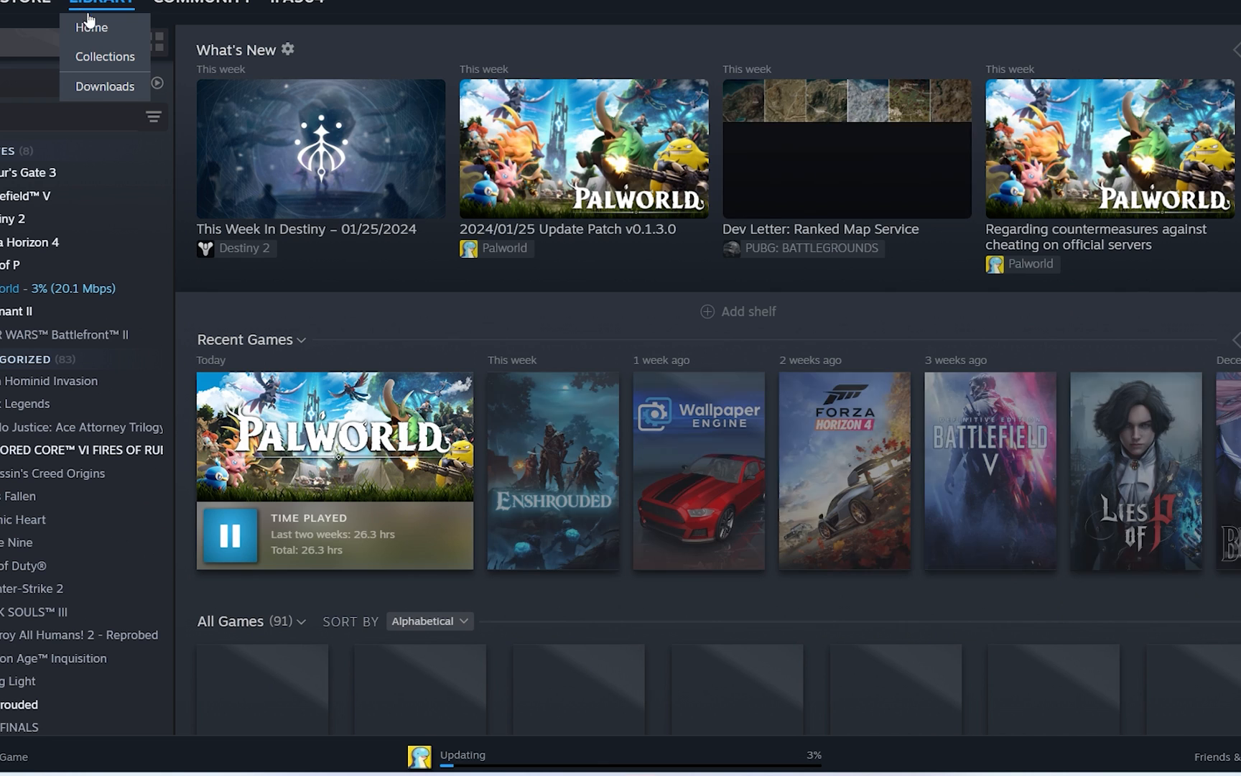
left_click(55, 288)
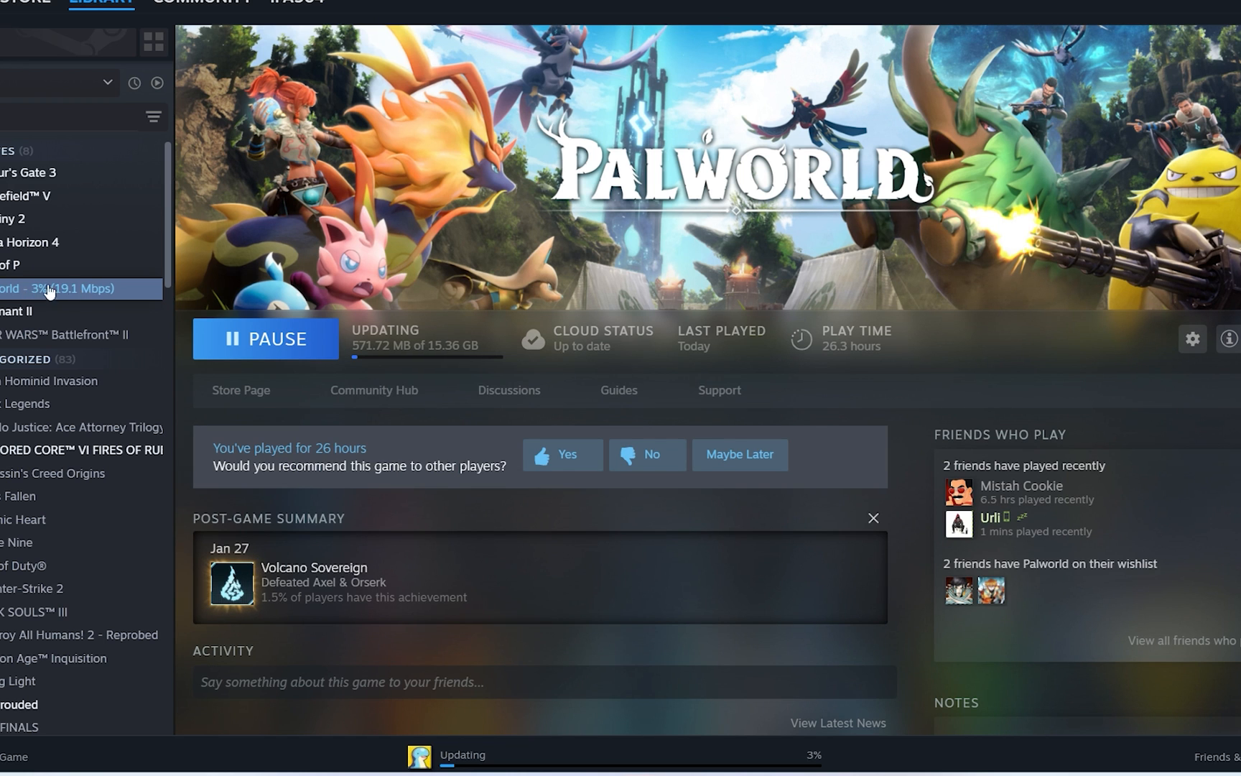
right_click(56, 288)
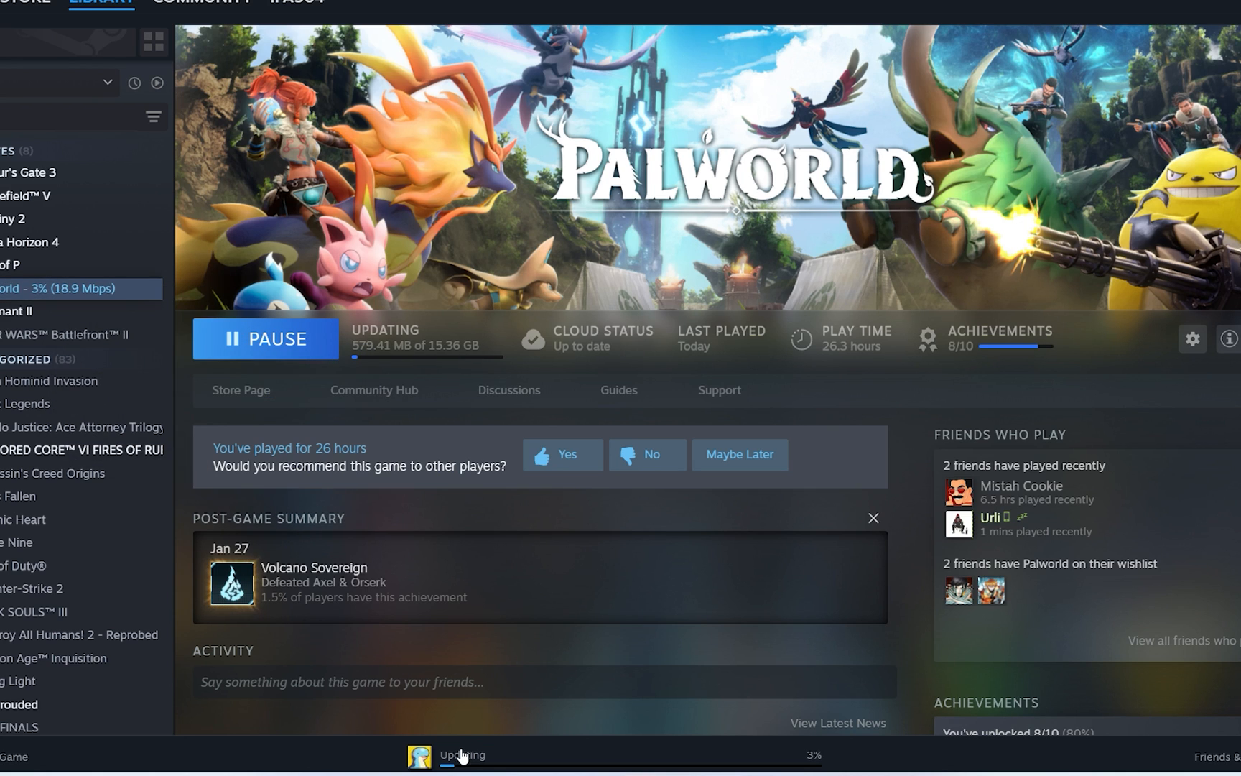
left_click(461, 754)
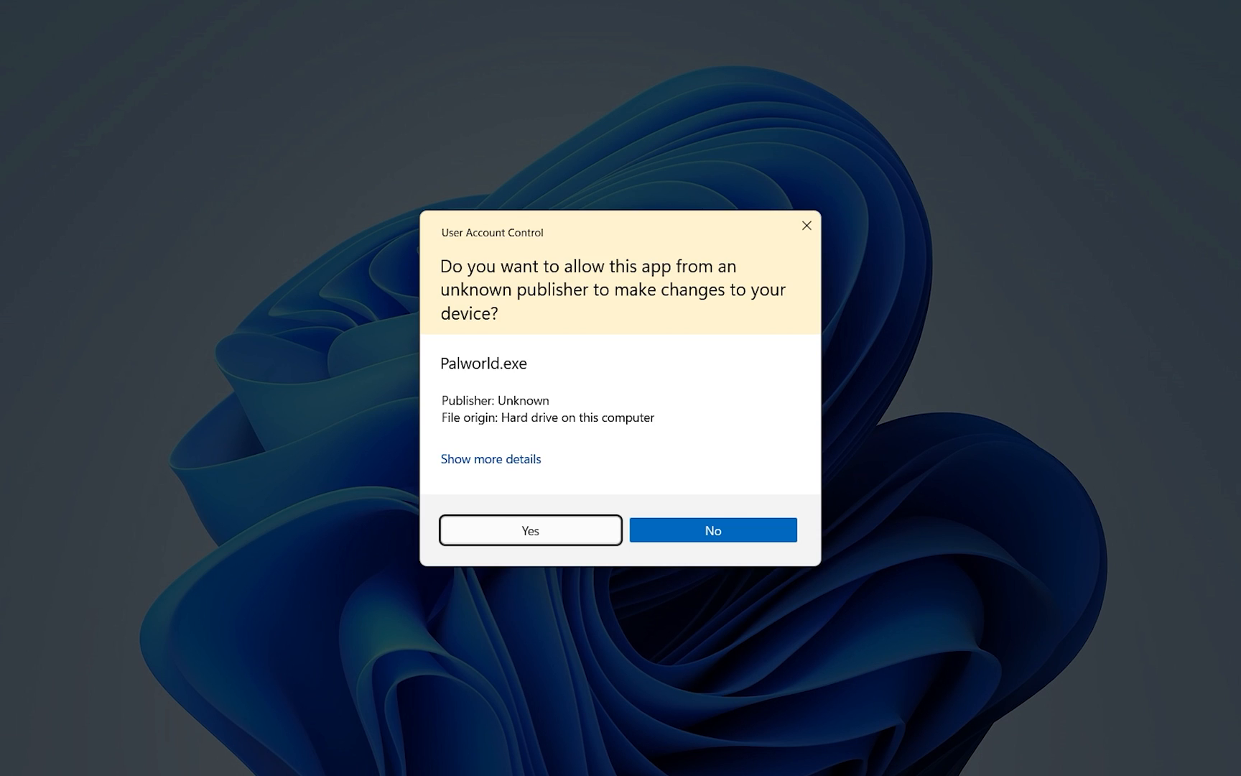
- Relaunch Palworld after the 15.4 GB repair completes, approving the UAC prompt
left_click(529, 529)
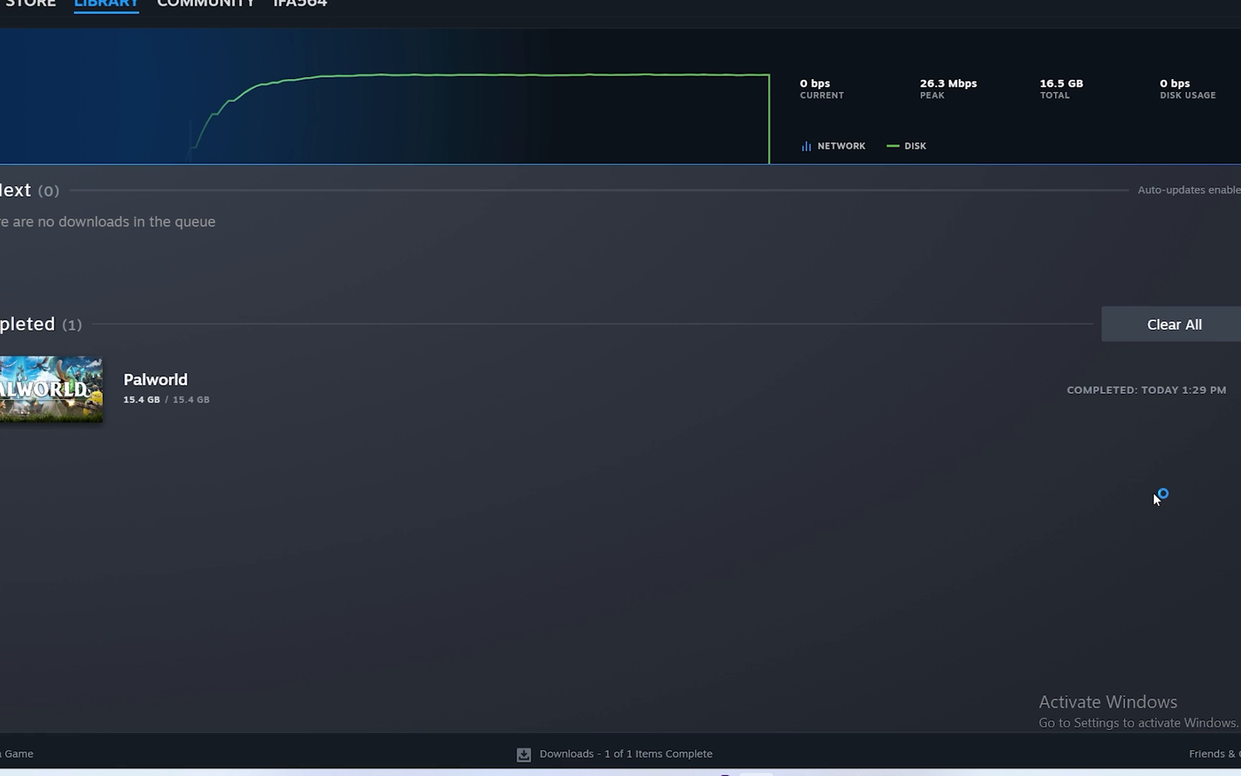
mouse_move(1156, 498)
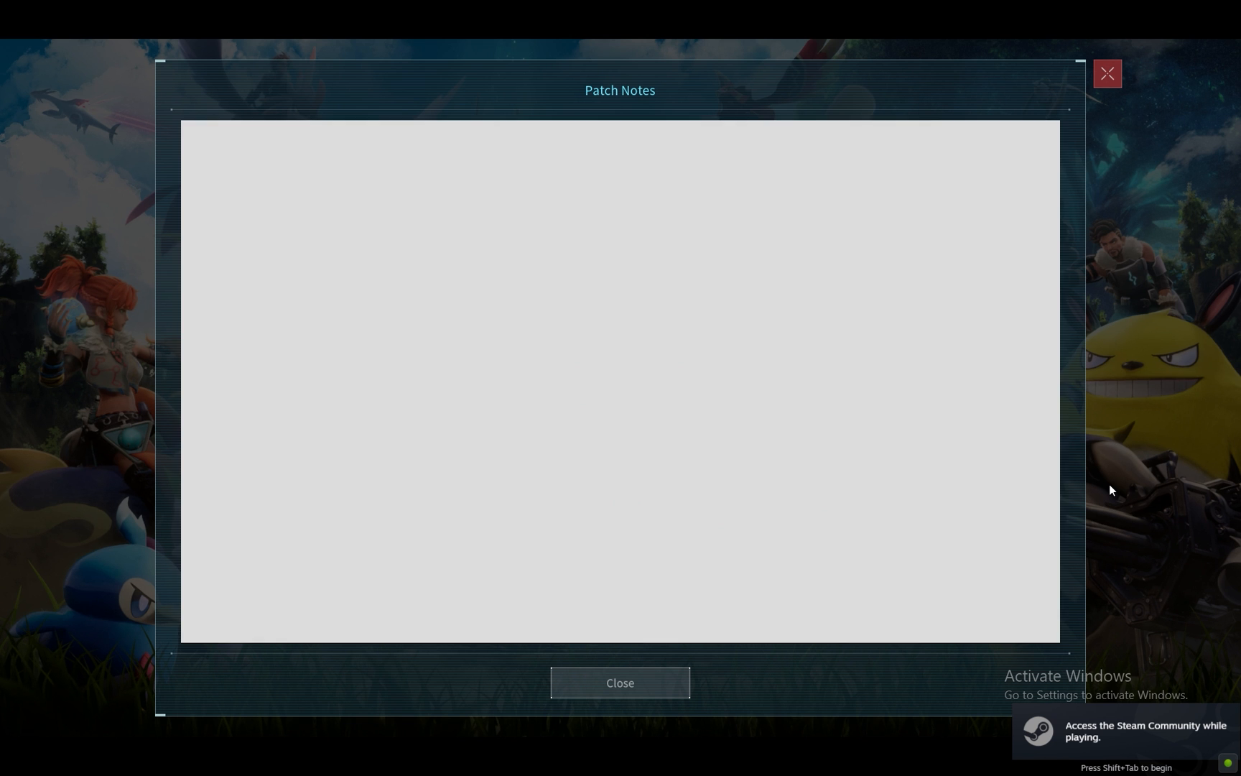
- Close the Patch Notes window to reach Palworld's v0.1.3.0 title menu
left_click(620, 682)
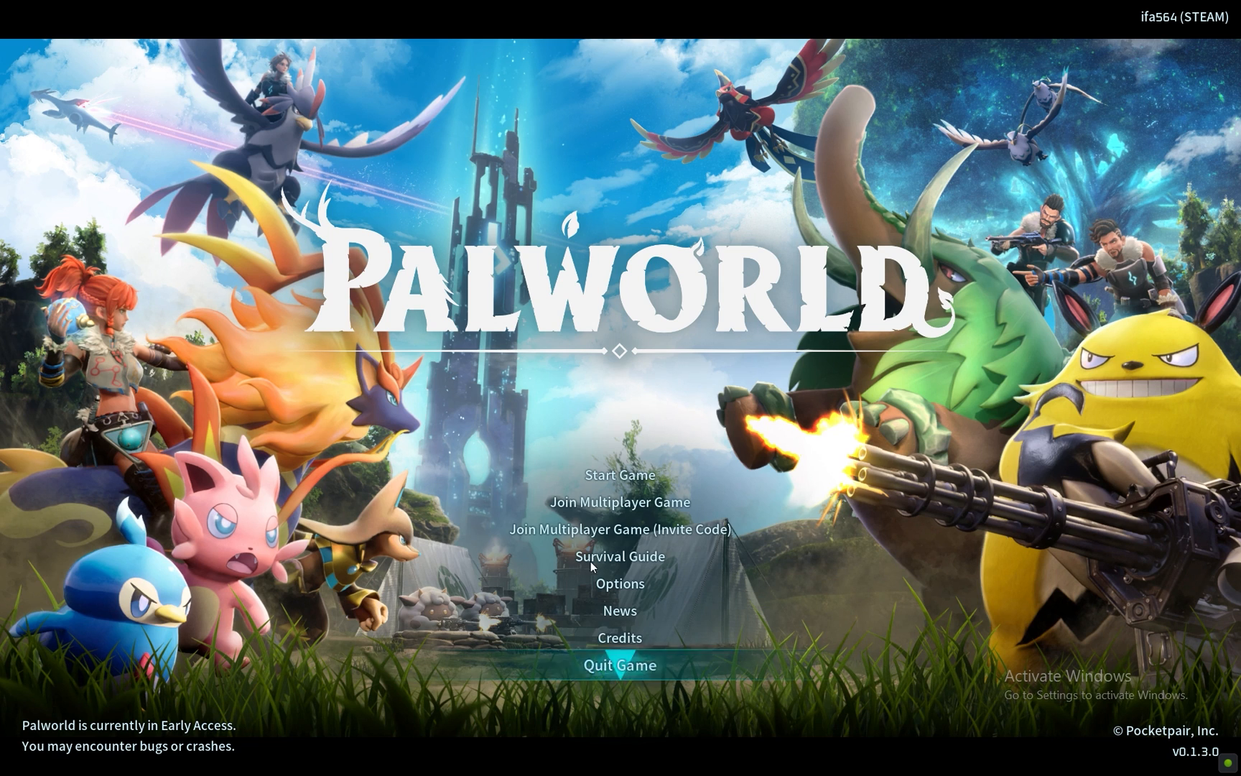